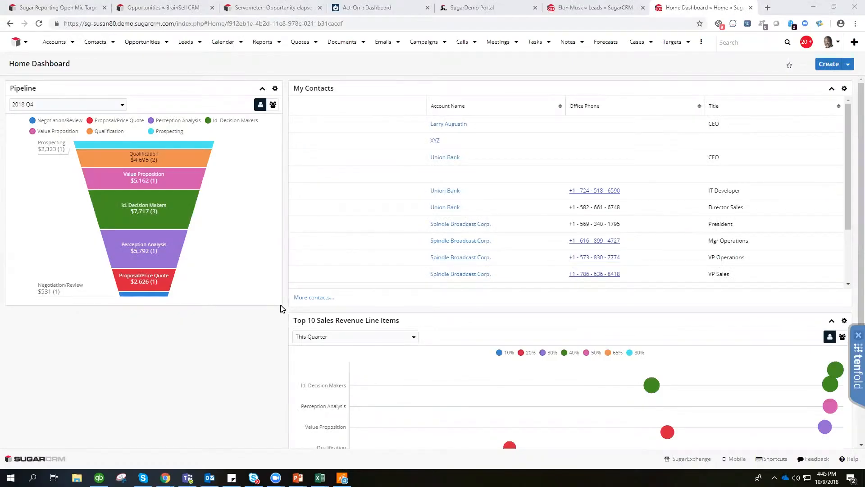
pyautogui.moveTo(175, 53)
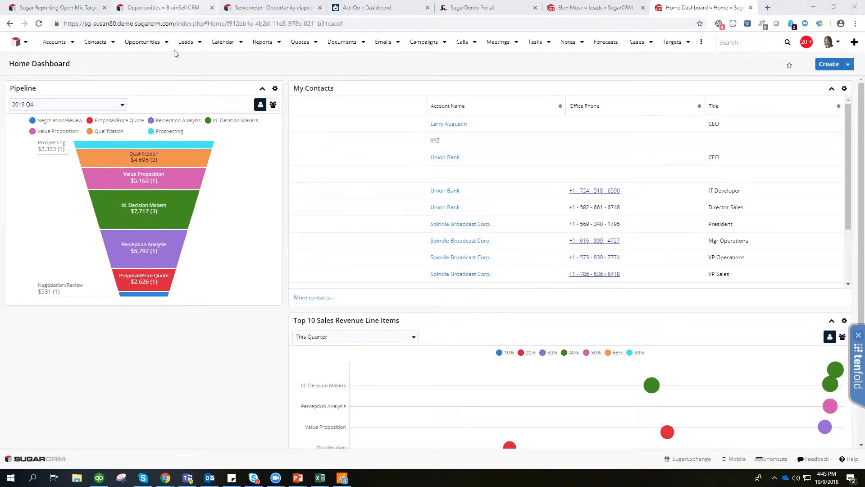
# Step: Go from the home dashboard to the Leads module
pyautogui.click(186, 42)
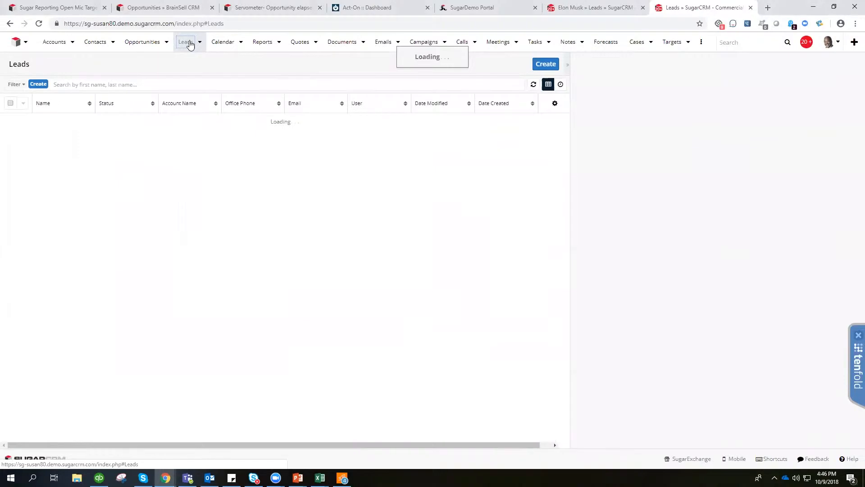
# Step: Load the Leads list and select Mr. Elon Musk's lead
pyautogui.click(185, 41)
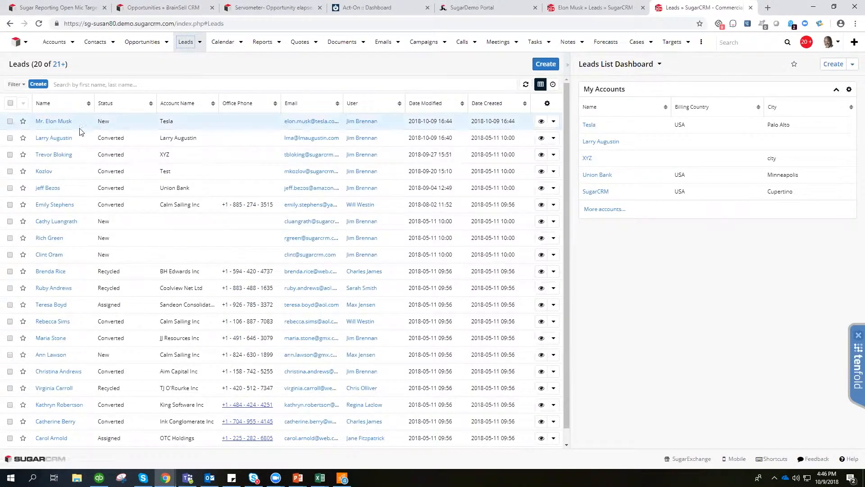
pyautogui.click(53, 120)
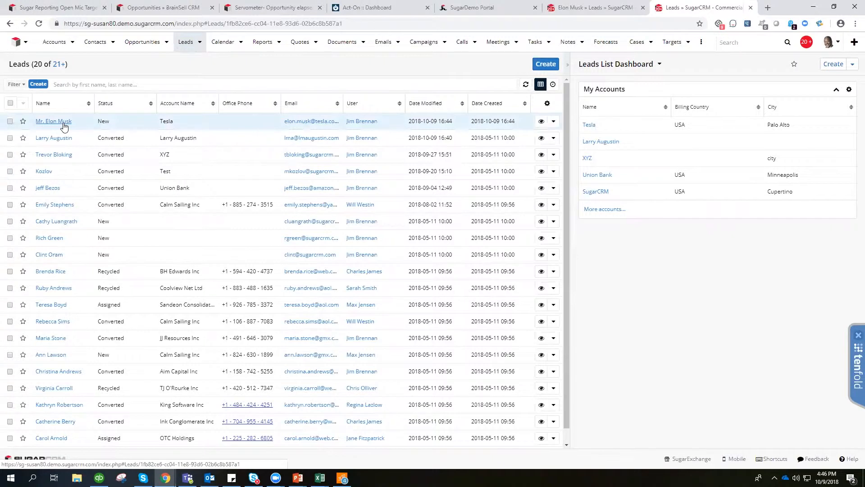
# Step: Open Mr. Elon Musk's lead record and expand the actions dropdown beside Edit
pyautogui.click(53, 121)
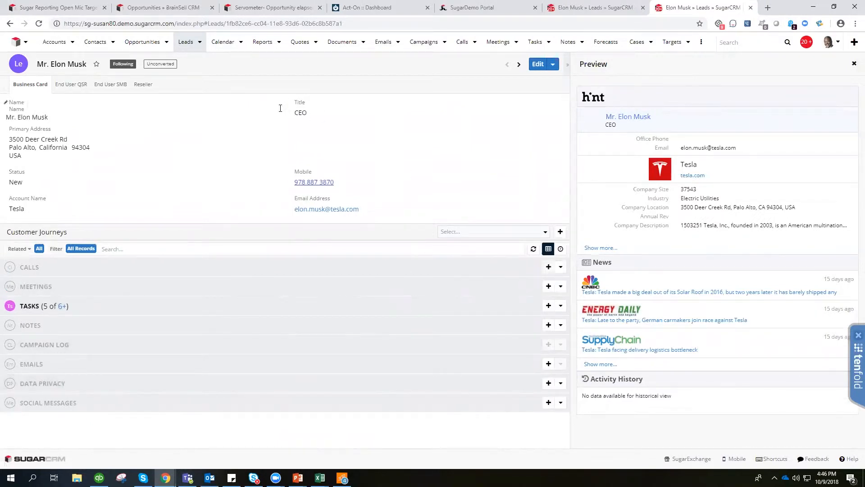
pyautogui.click(551, 64)
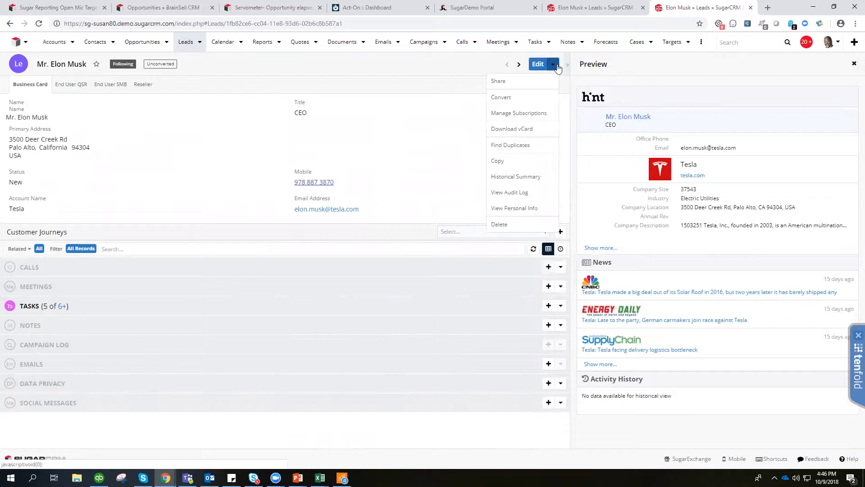
pyautogui.moveTo(501, 98)
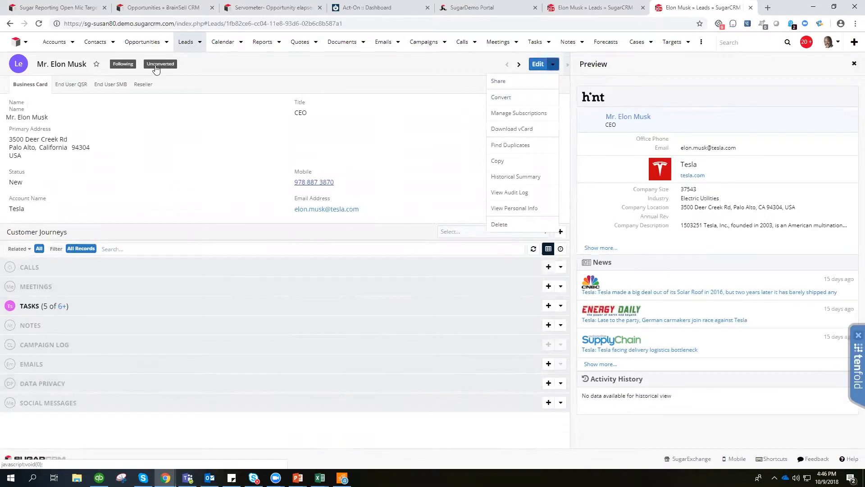
# Step: Choose Convert and collapse the reviewed Creating Contact section
pyautogui.click(500, 97)
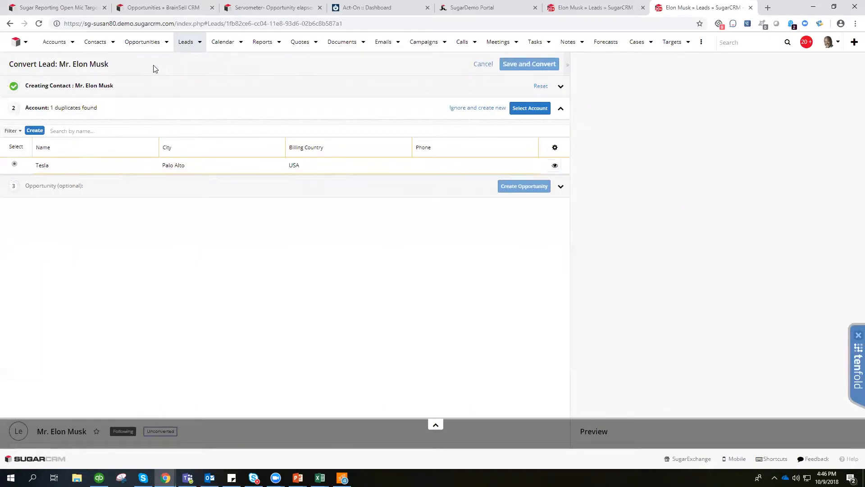
pyautogui.moveTo(199, 99)
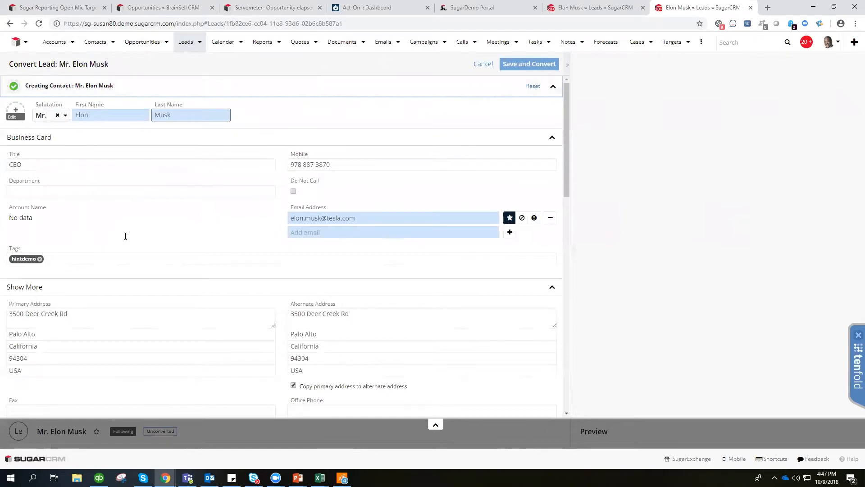
pyautogui.moveTo(351, 224)
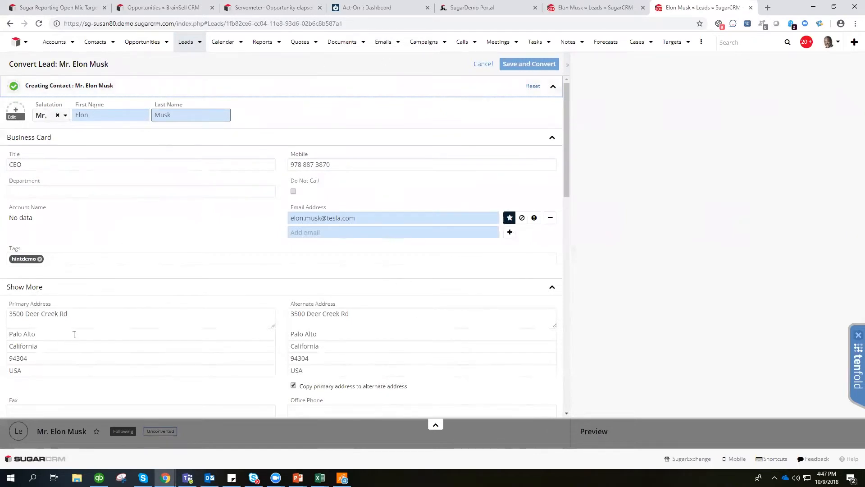
pyautogui.click(561, 86)
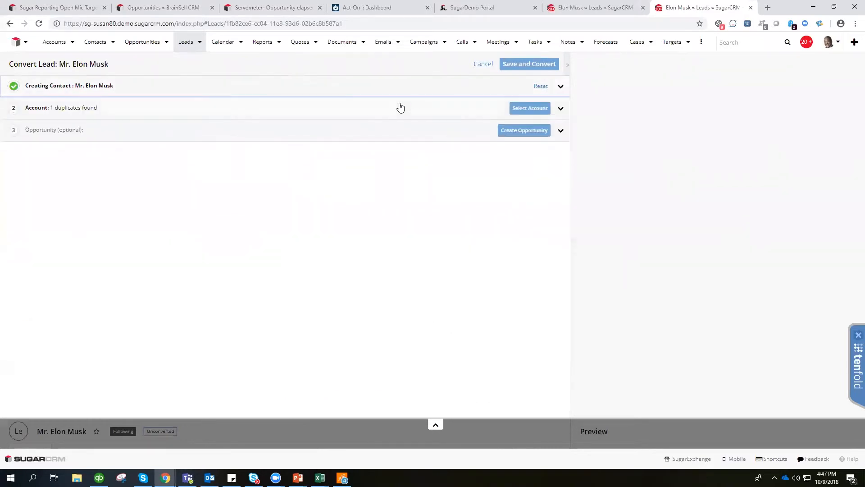
# Step: Select the existing Tesla account and ignore the duplicate opportunity to create a new one
pyautogui.click(560, 108)
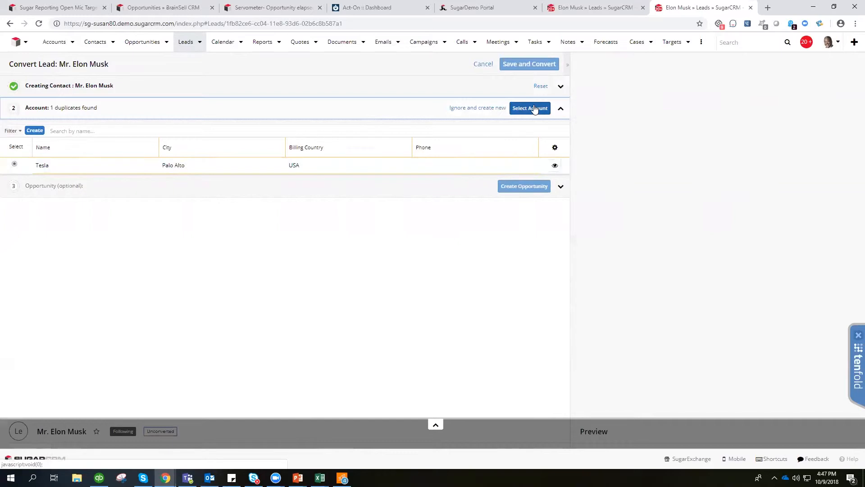
pyautogui.moveTo(417, 177)
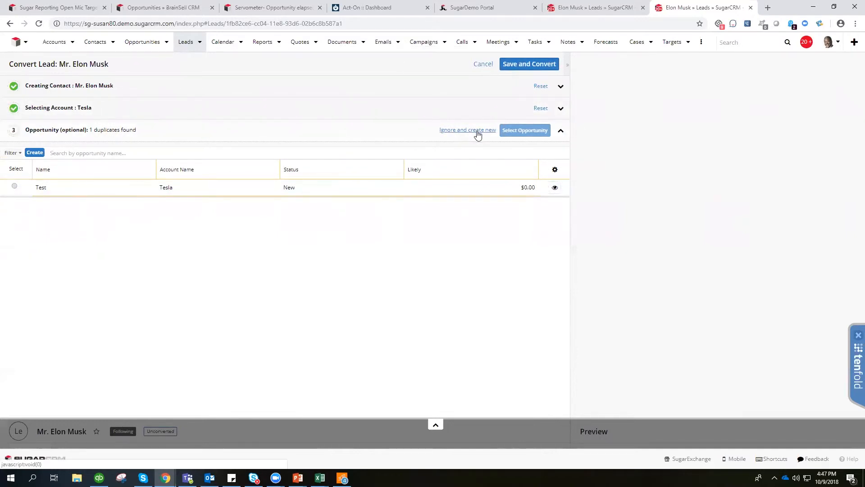
pyautogui.click(467, 130)
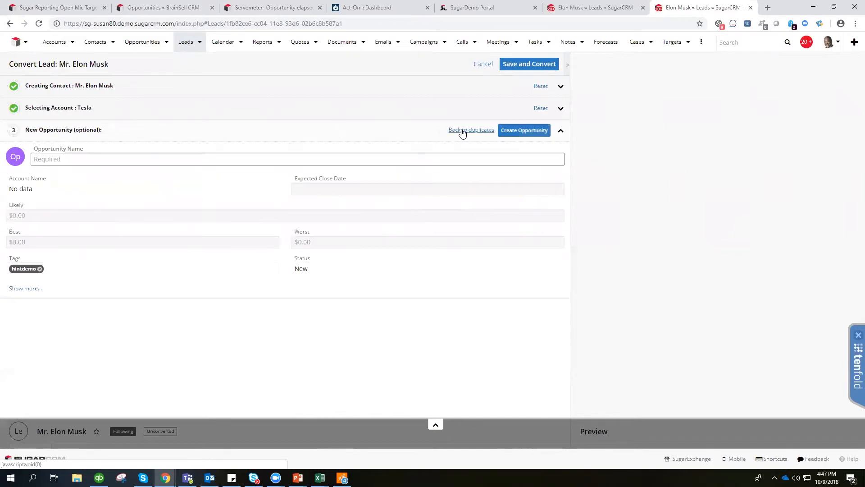
# Step: Name the new opportunity 'Tesla Opportunity' and create it
pyautogui.click(297, 159)
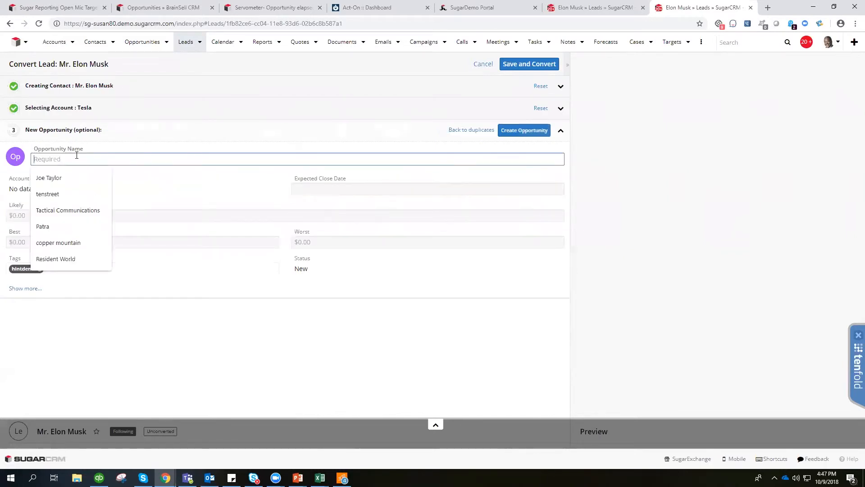
pyautogui.write('Te')
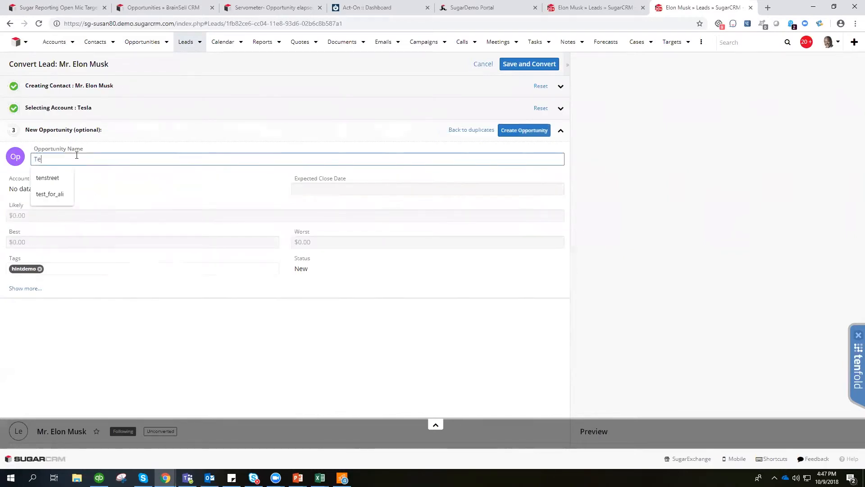
pyautogui.write('Tesla Opportunity')
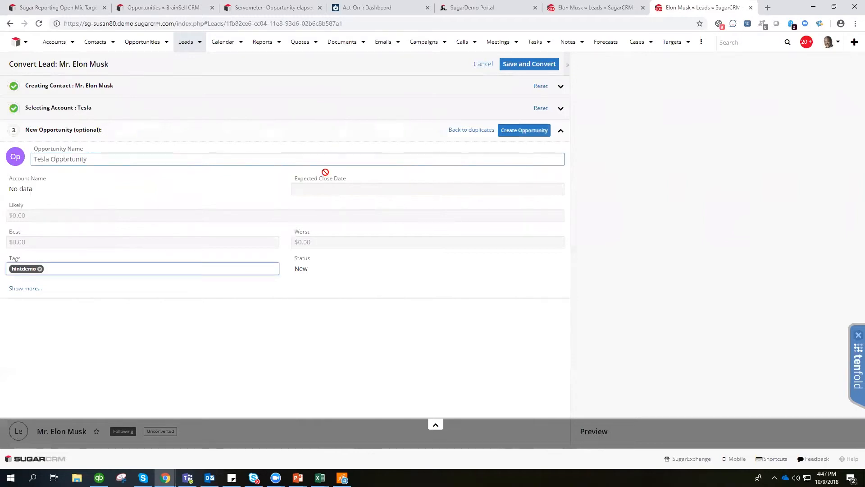
pyautogui.click(523, 130)
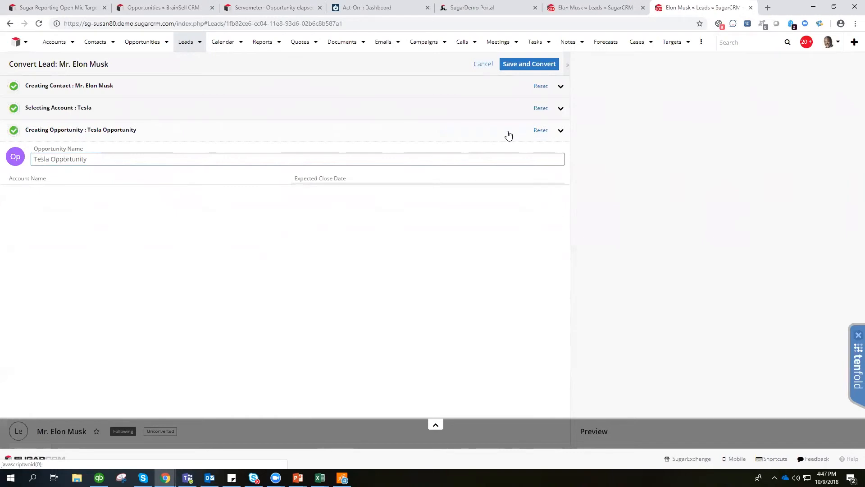
pyautogui.click(560, 130)
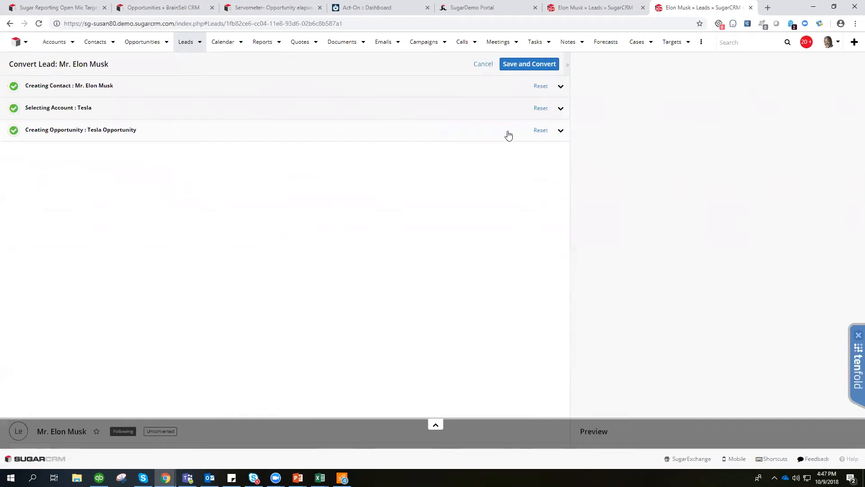
pyautogui.moveTo(514, 80)
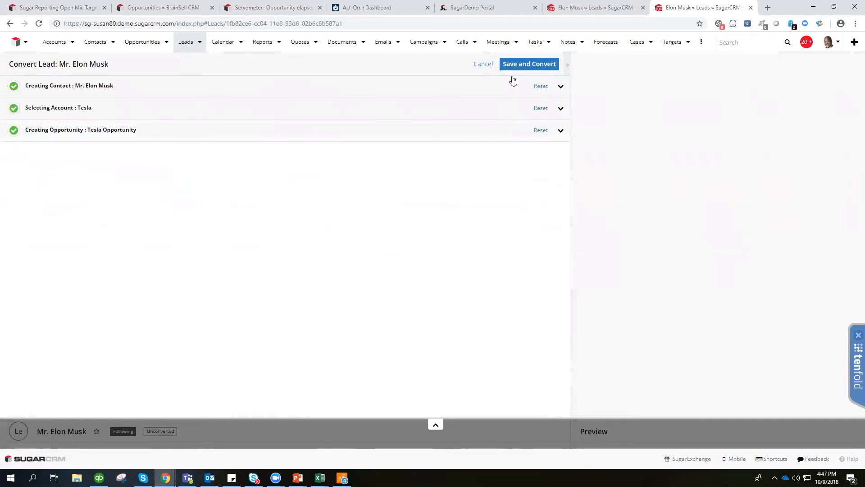
# Step: Save and convert the lead, then open the new Mr. Elon Musk contact
pyautogui.click(528, 64)
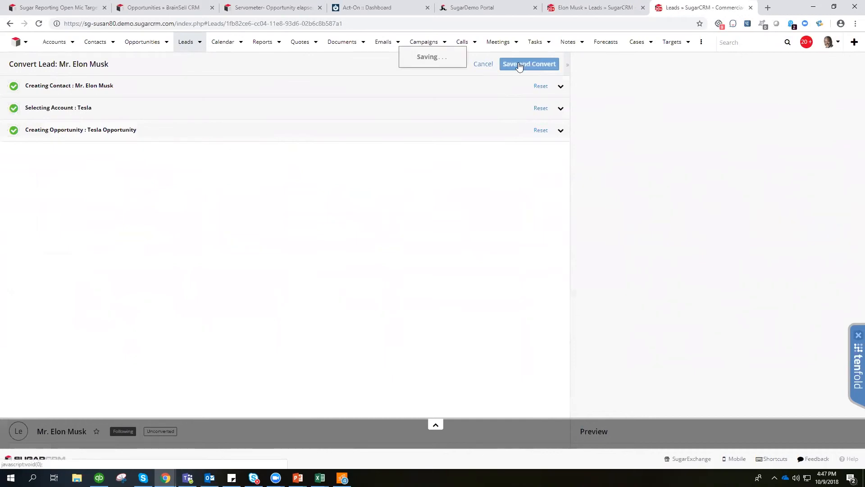
pyautogui.click(528, 64)
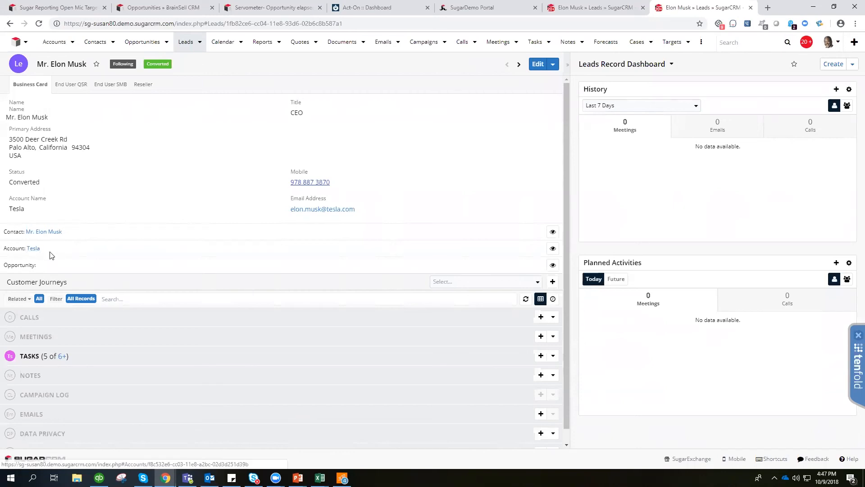
pyautogui.click(44, 231)
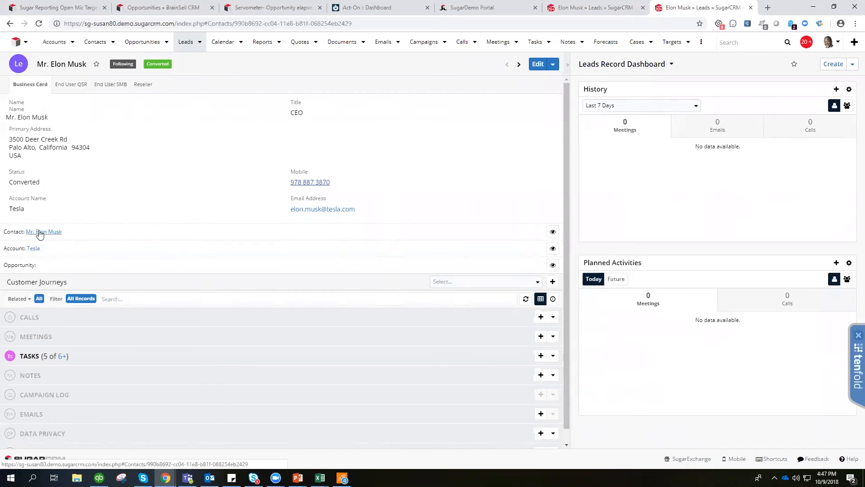